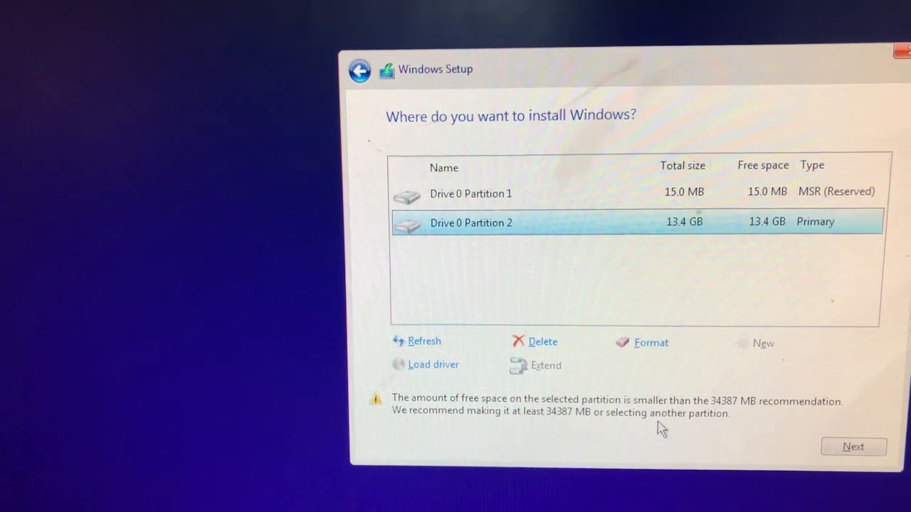
{"action": "mouse_move", "coordinate": [783, 427]}
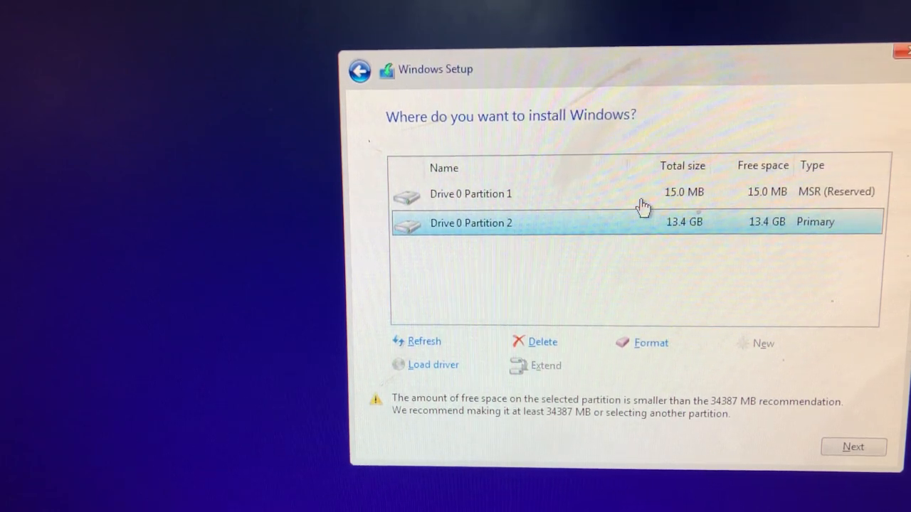
{"action": "mouse_move", "coordinate": [575, 233]}
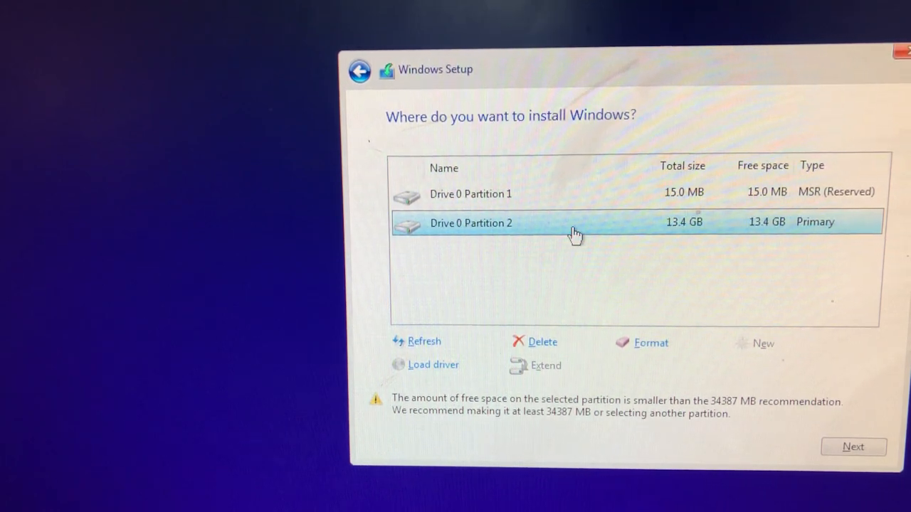
{"action": "mouse_move", "coordinate": [809, 416]}
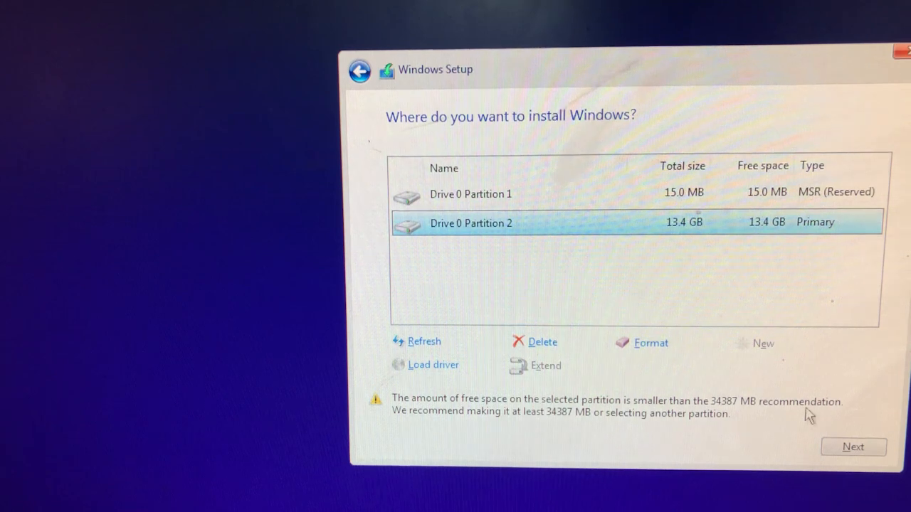
Format Drive 0 Partition 2 (13.4 GB) and retry installing Windows on it.
{"action": "left_click", "coordinate": [854, 447]}
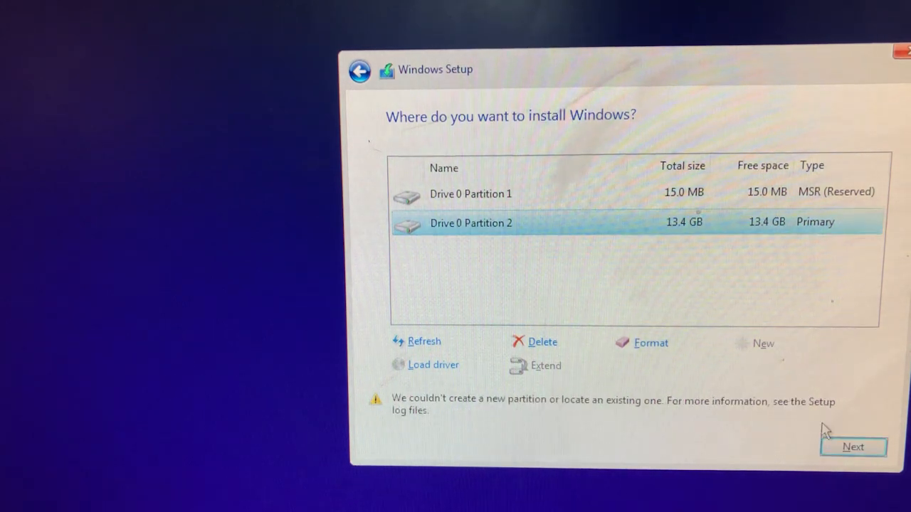
{"action": "mouse_move", "coordinate": [617, 417]}
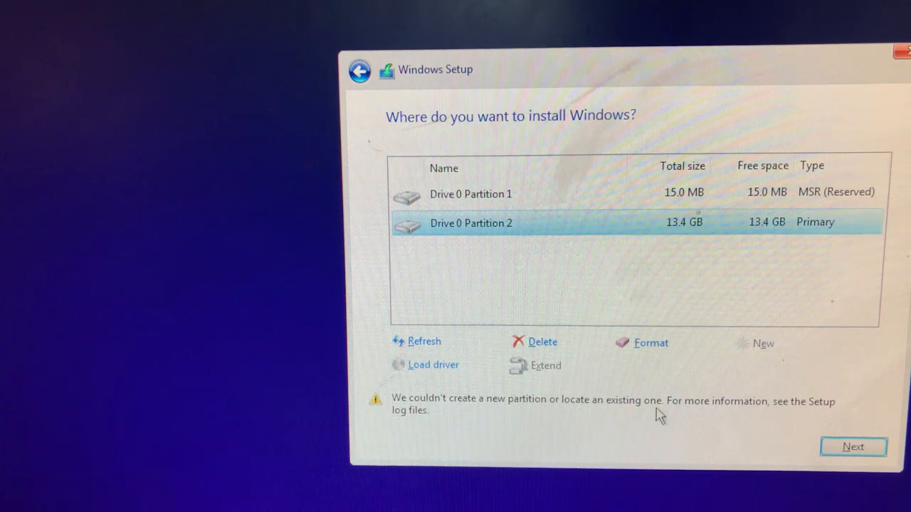
{"action": "mouse_move", "coordinate": [694, 399]}
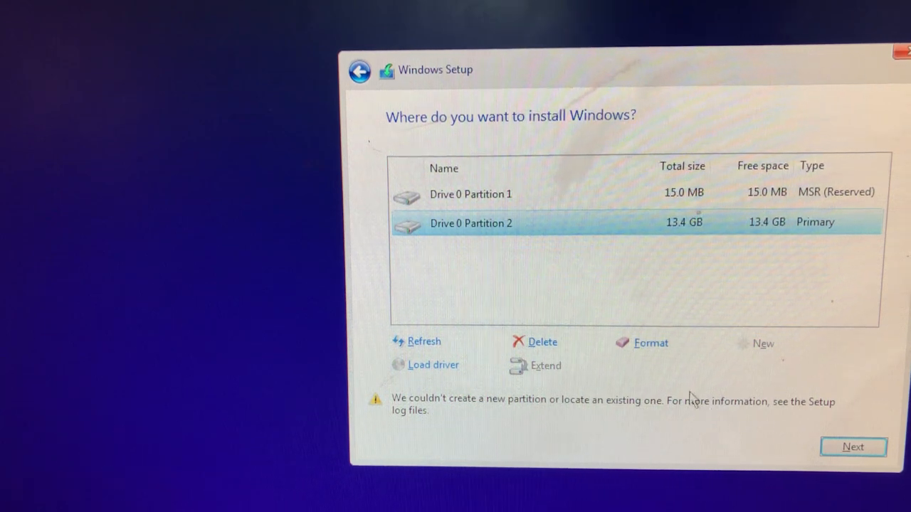
{"action": "left_click", "coordinate": [650, 343]}
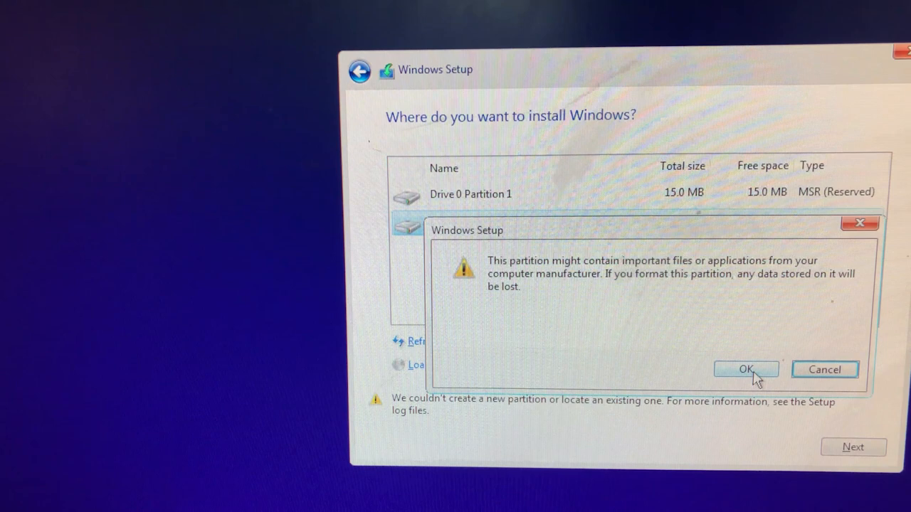
{"action": "left_click", "coordinate": [746, 370]}
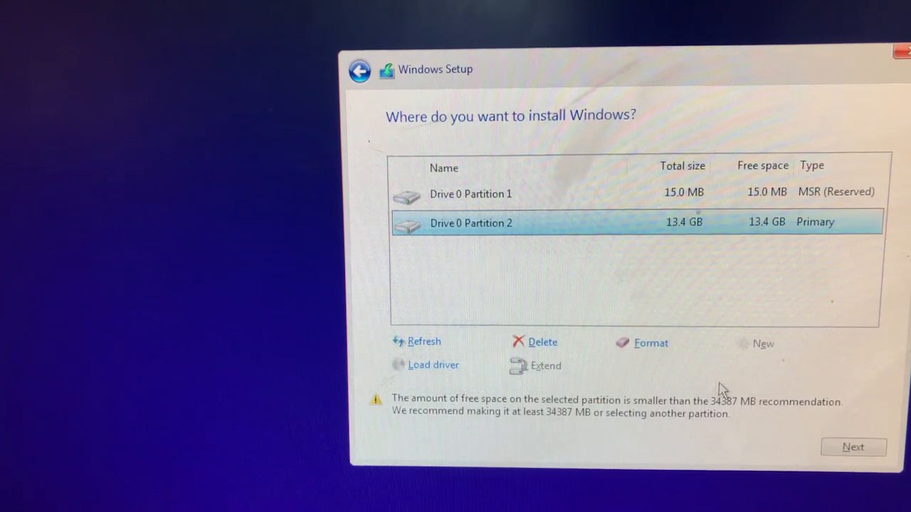
{"action": "left_click", "coordinate": [854, 447]}
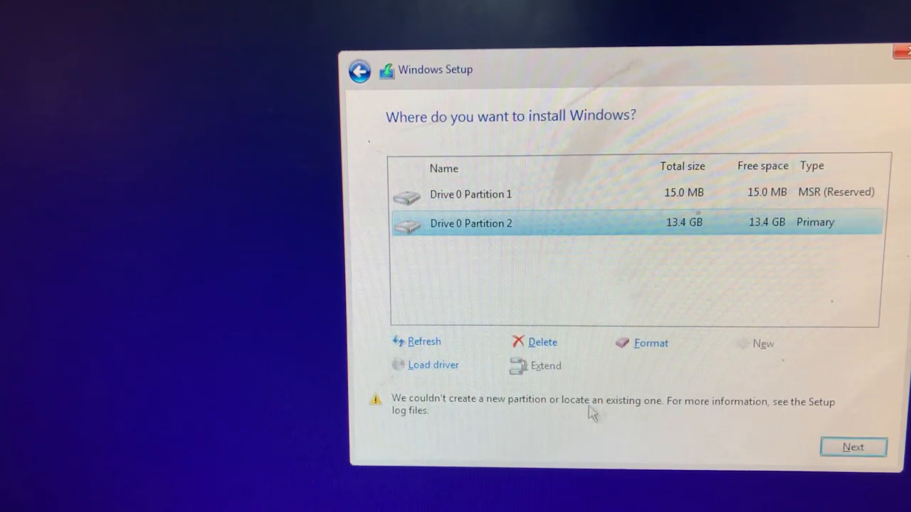
{"action": "mouse_move", "coordinate": [578, 419]}
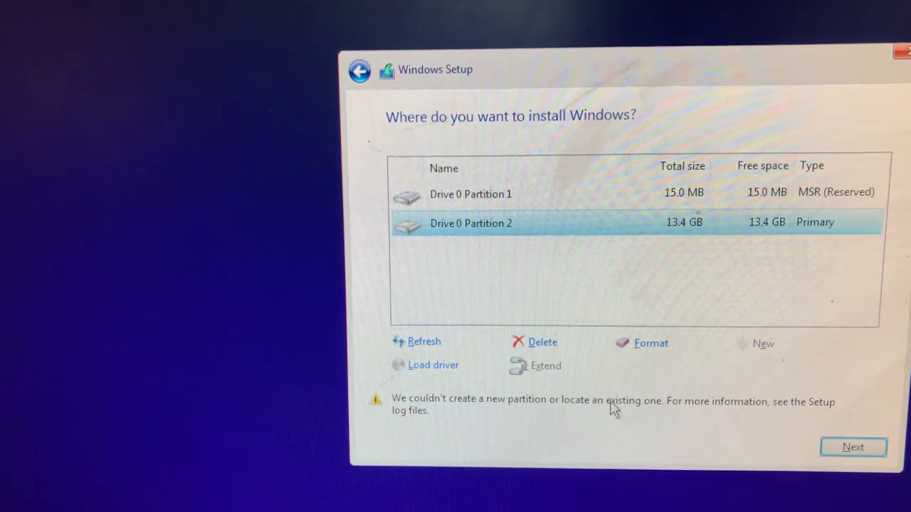
{"action": "left_click", "coordinate": [852, 447]}
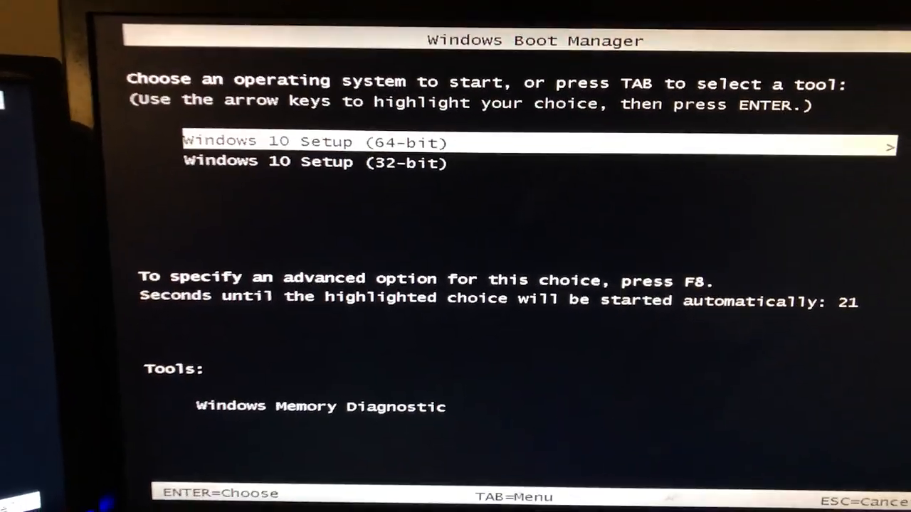
{"action": "key", "text": "Down"}
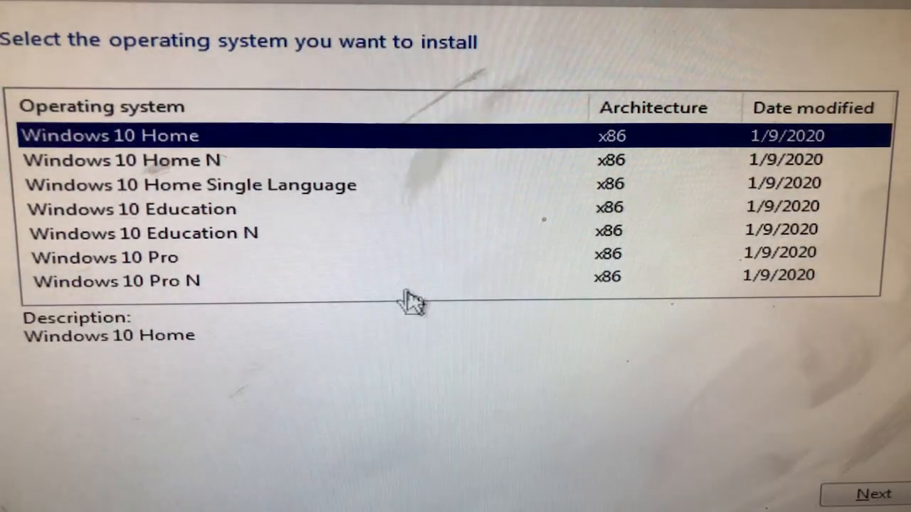
{"action": "mouse_move", "coordinate": [213, 210]}
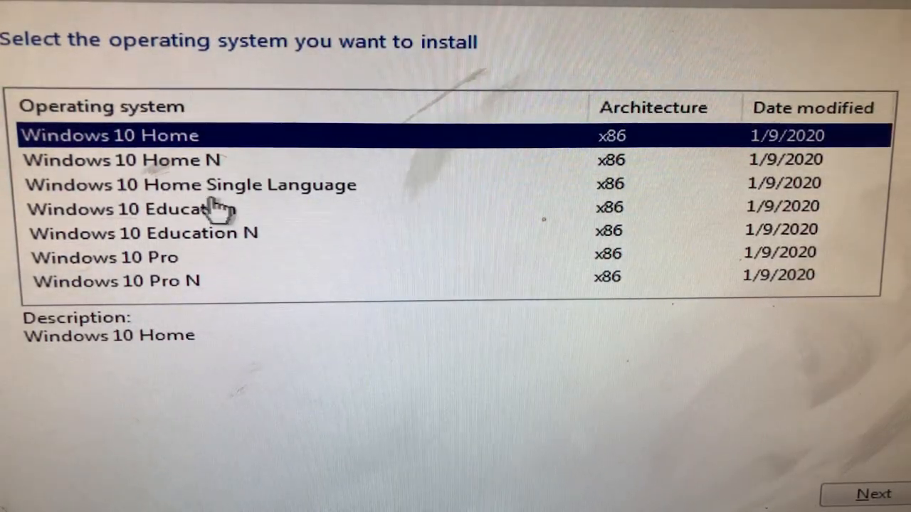
{"action": "mouse_move", "coordinate": [189, 274]}
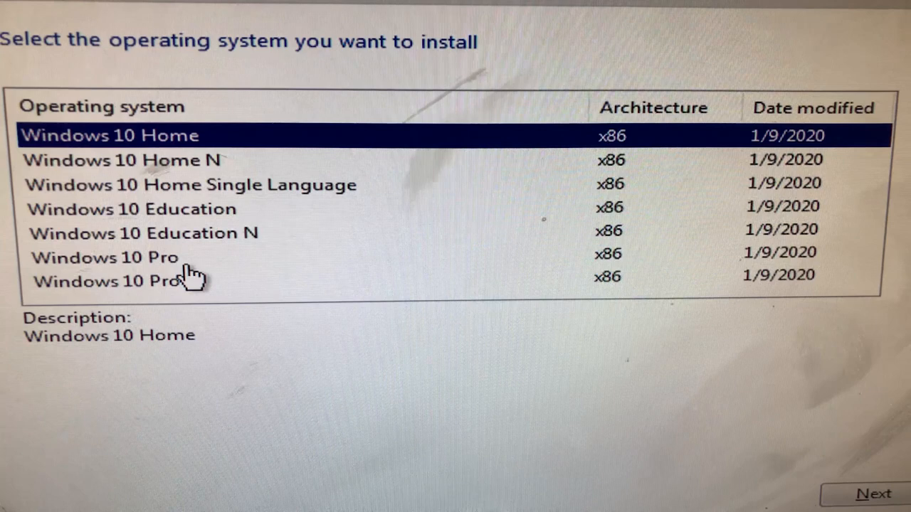
Choose the Windows 10 Pro x86 edition and continue to the install-location list.
{"action": "left_click", "coordinate": [104, 258]}
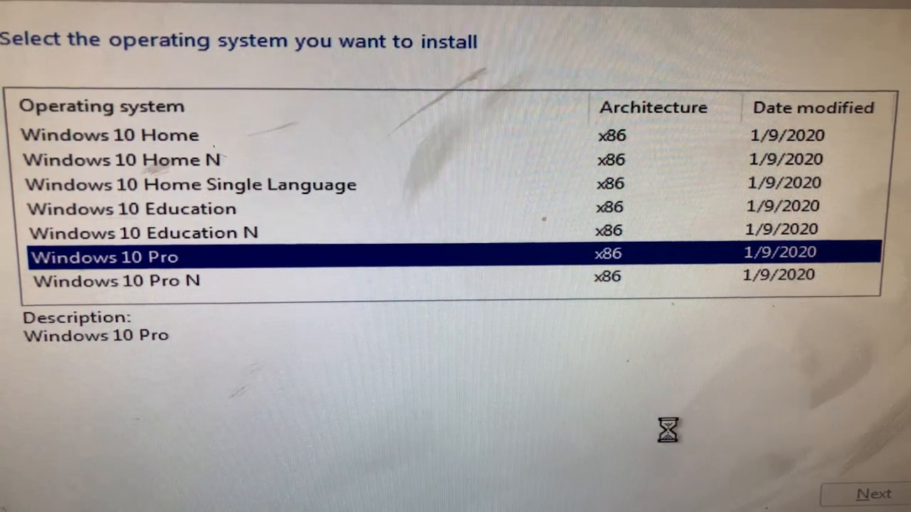
{"action": "left_click", "coordinate": [867, 492]}
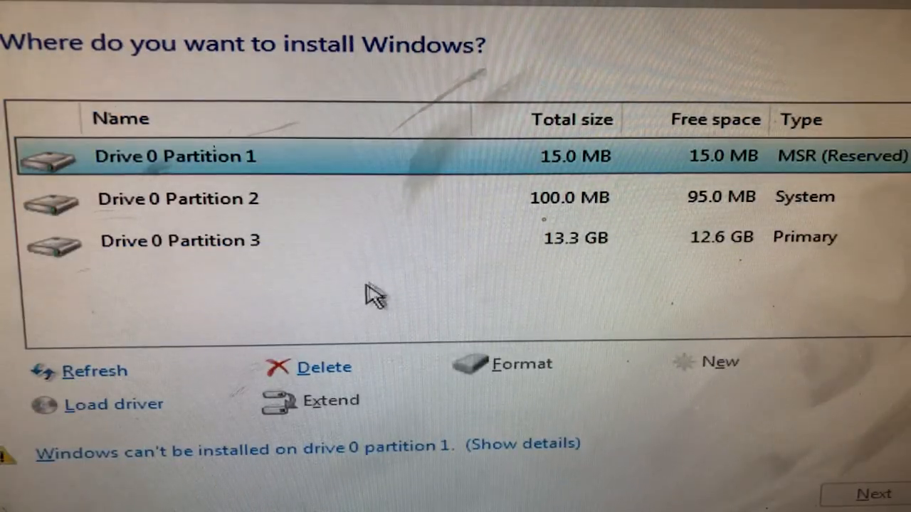
Pick Drive 0 Partition 3, dismiss the GPT partition style error, and quit Windows Setup.
{"action": "left_click", "coordinate": [179, 240]}
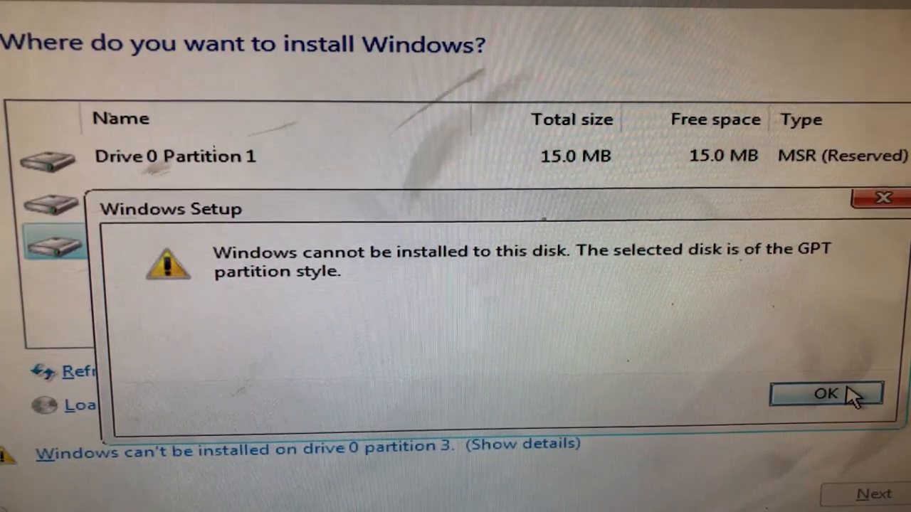
{"action": "left_click", "coordinate": [826, 395]}
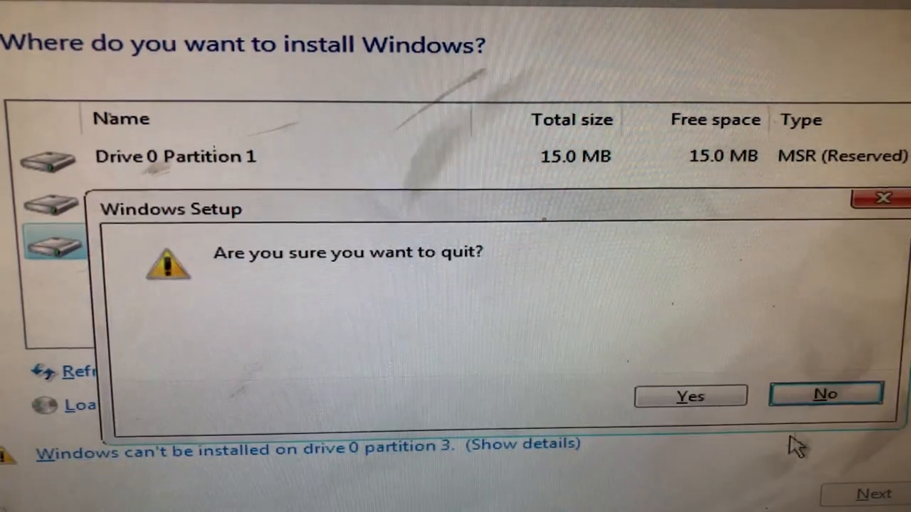
{"action": "left_click", "coordinate": [690, 396]}
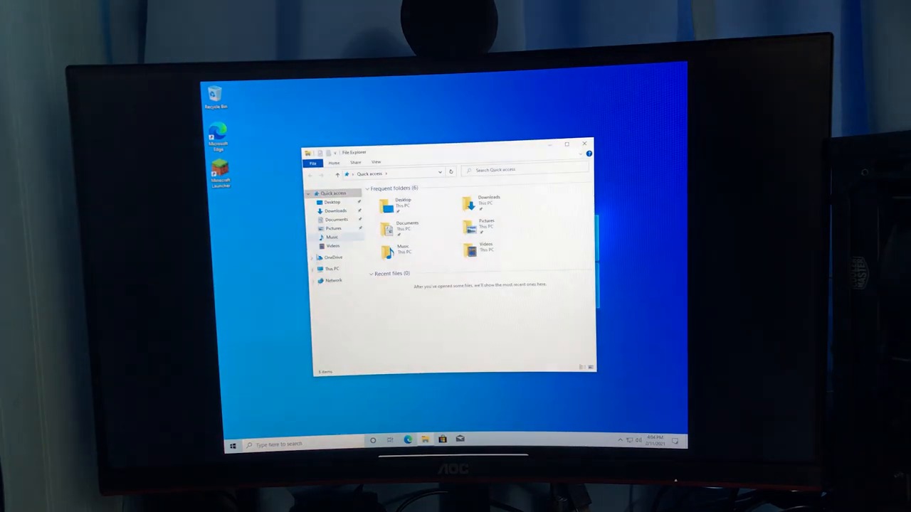
Show This PC, with Local Disk (C:) and CD Drive (D:) ESD-ISO.
{"action": "left_click", "coordinate": [332, 268]}
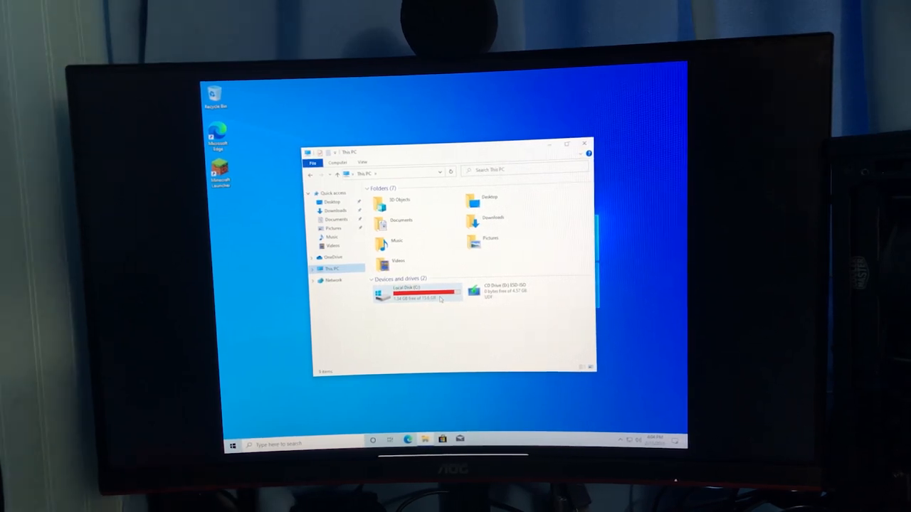
{"action": "mouse_move", "coordinate": [439, 299]}
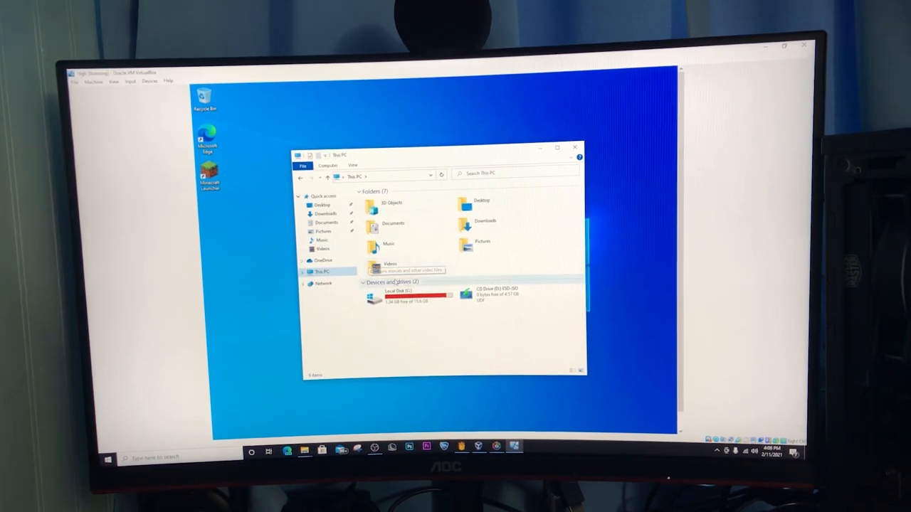
{"action": "mouse_move", "coordinate": [398, 294]}
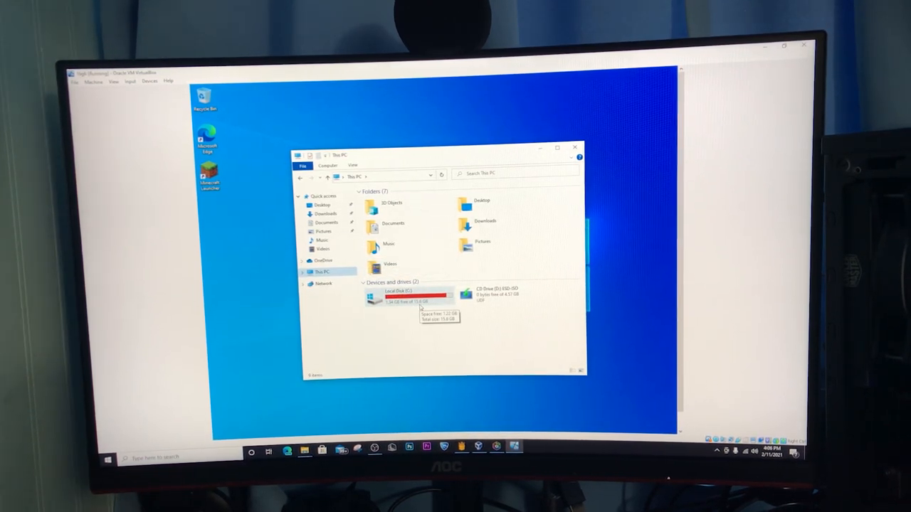